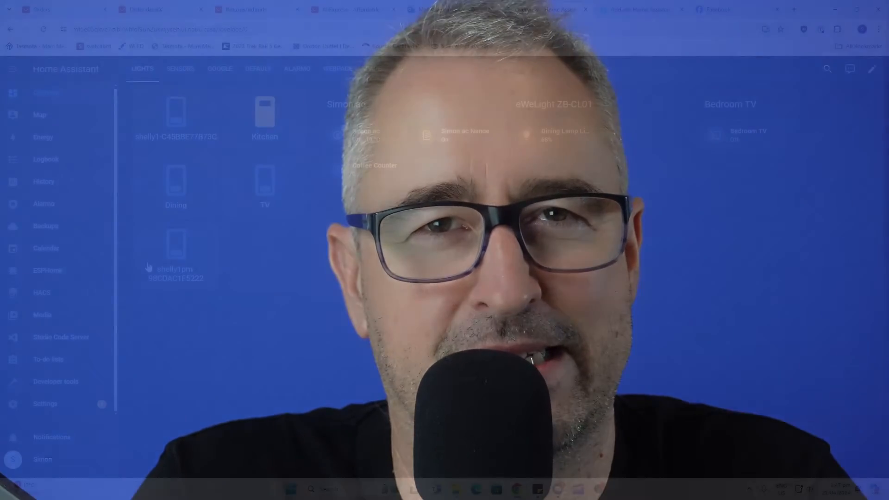
Review the four Google Drive backups, then return via Overview to the Settings dashboard
left_click(45, 226)
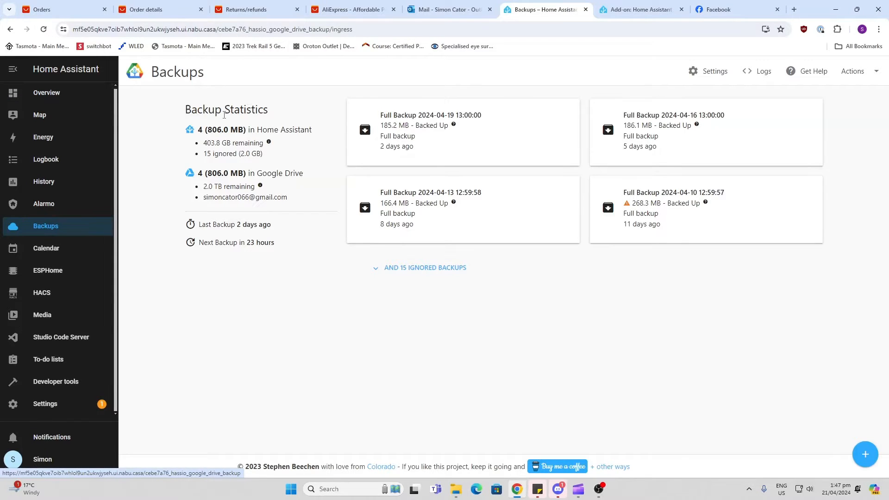
left_click(46, 91)
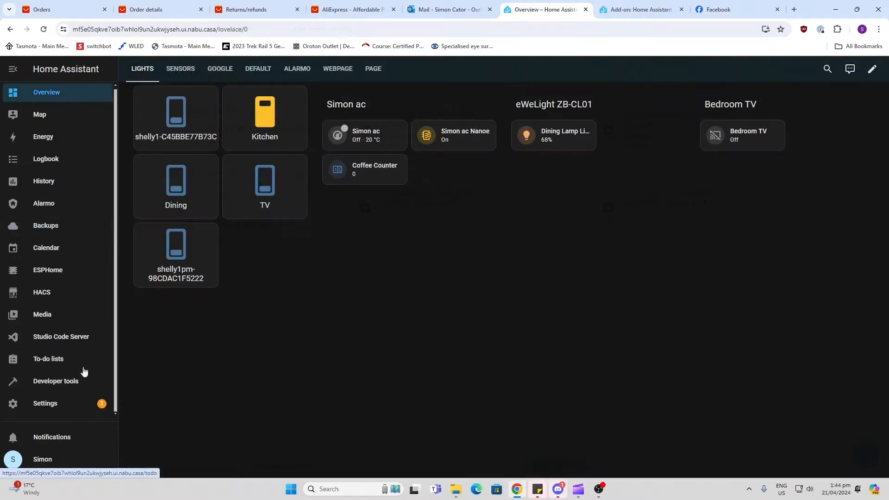
left_click(45, 405)
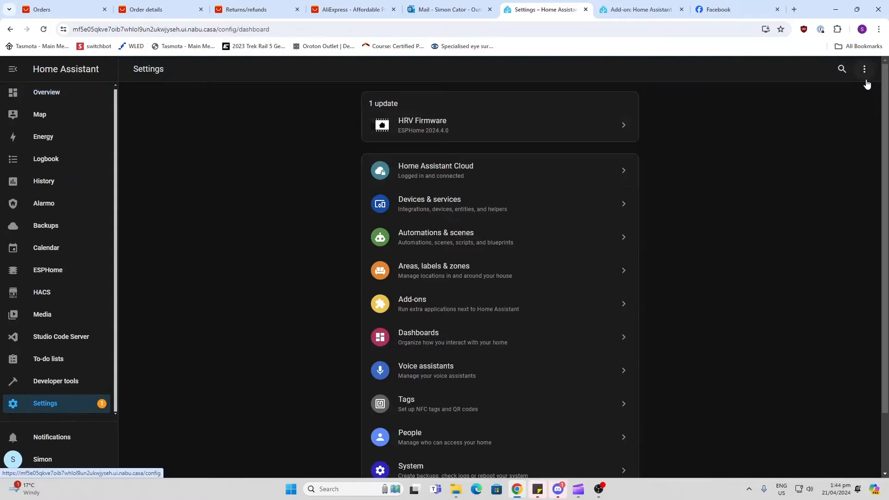
scroll("down", 3)
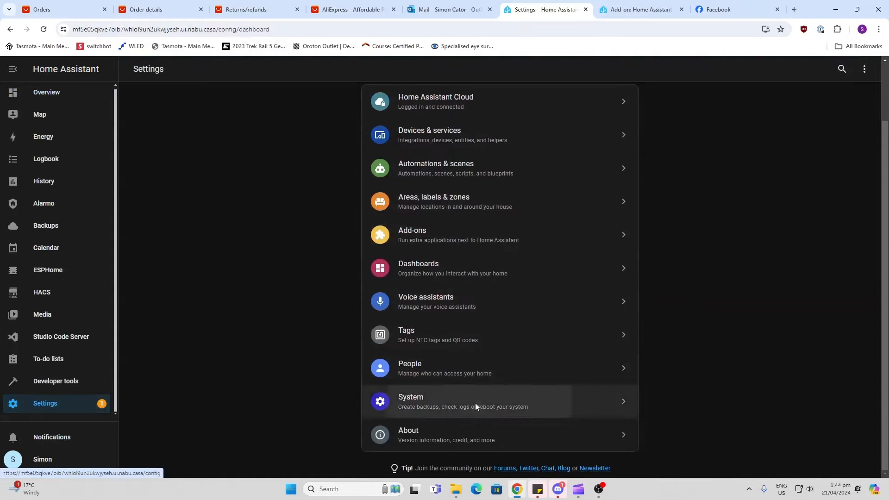
left_click(454, 401)
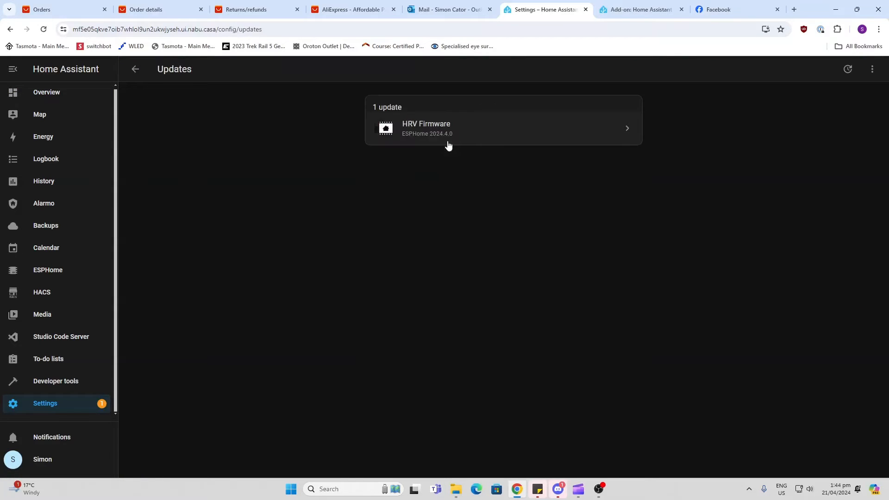
mouse_move(872, 70)
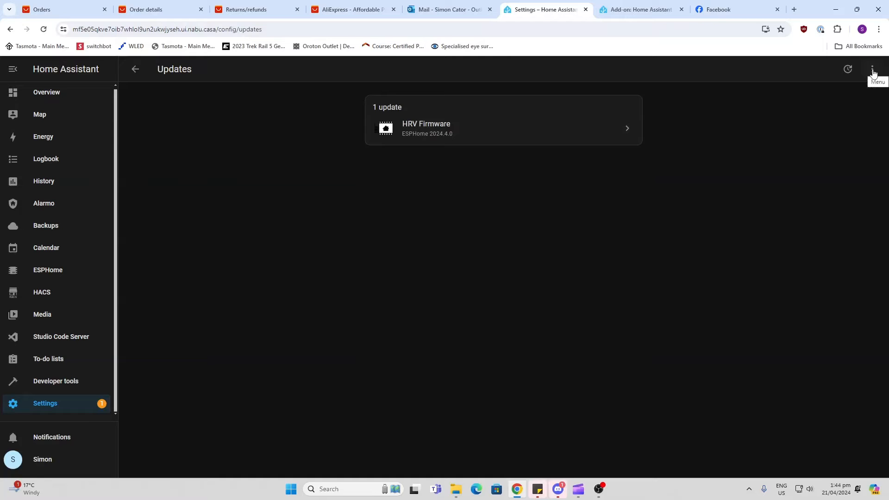
left_click(872, 69)
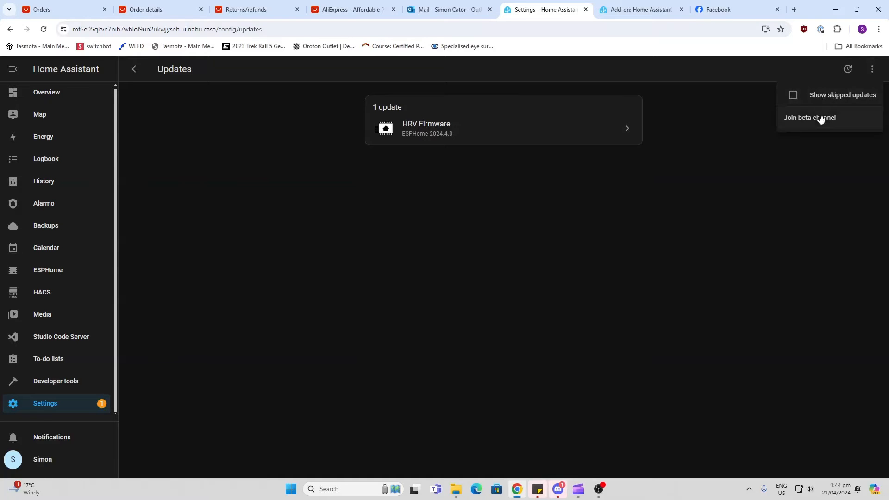
left_click(809, 119)
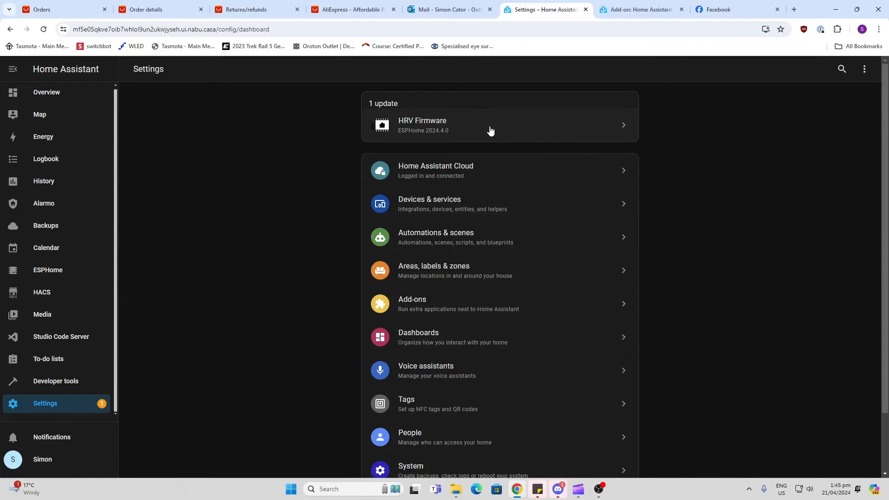
mouse_move(439, 134)
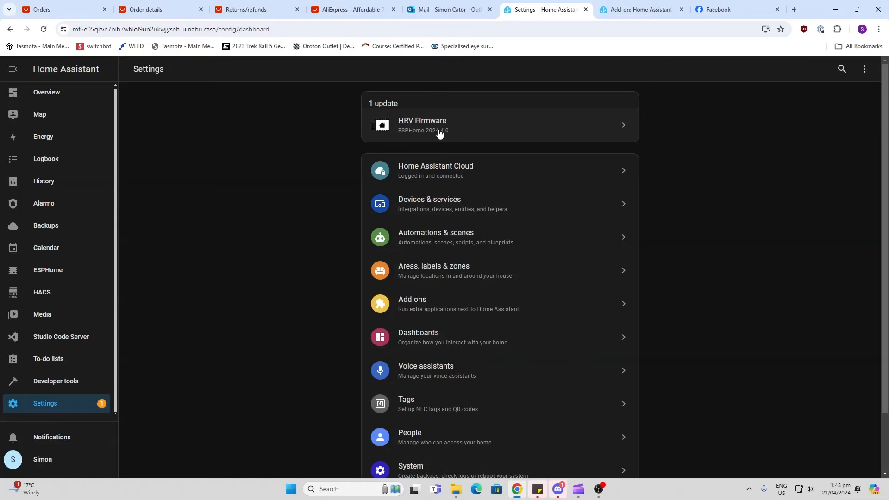
left_click(793, 9)
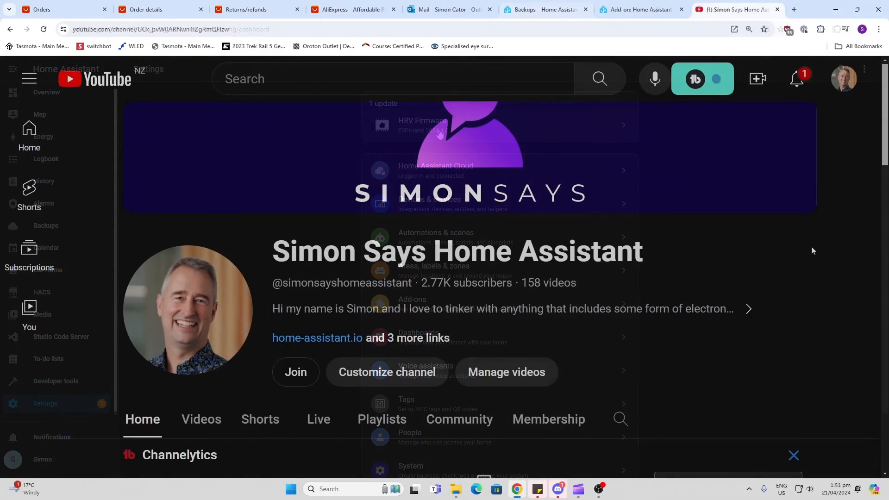